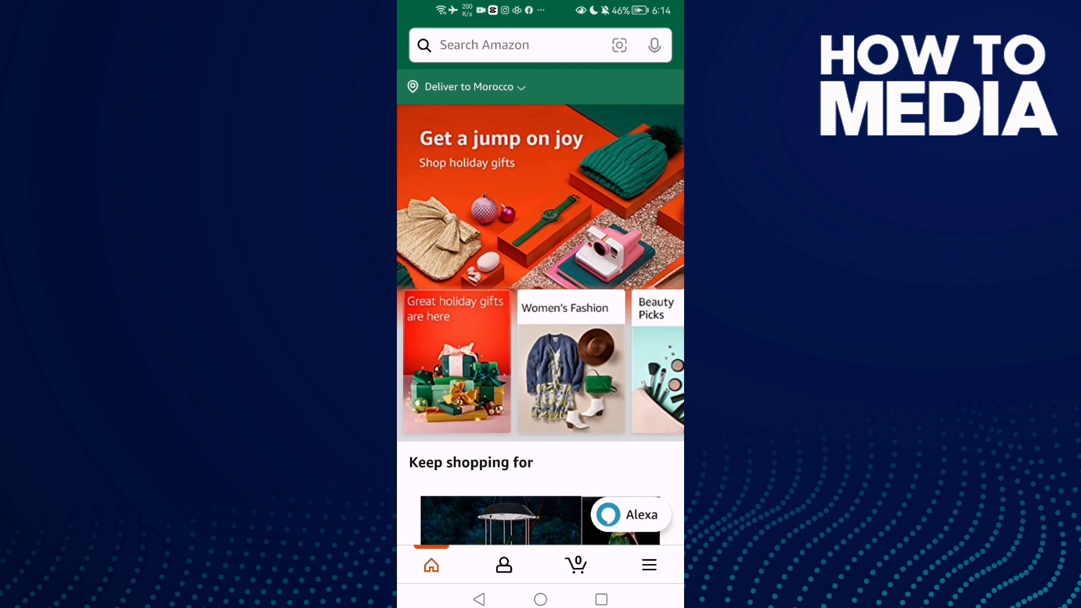
Open Amazon's main menu showing departments, settings and customer service options.
click(648, 565)
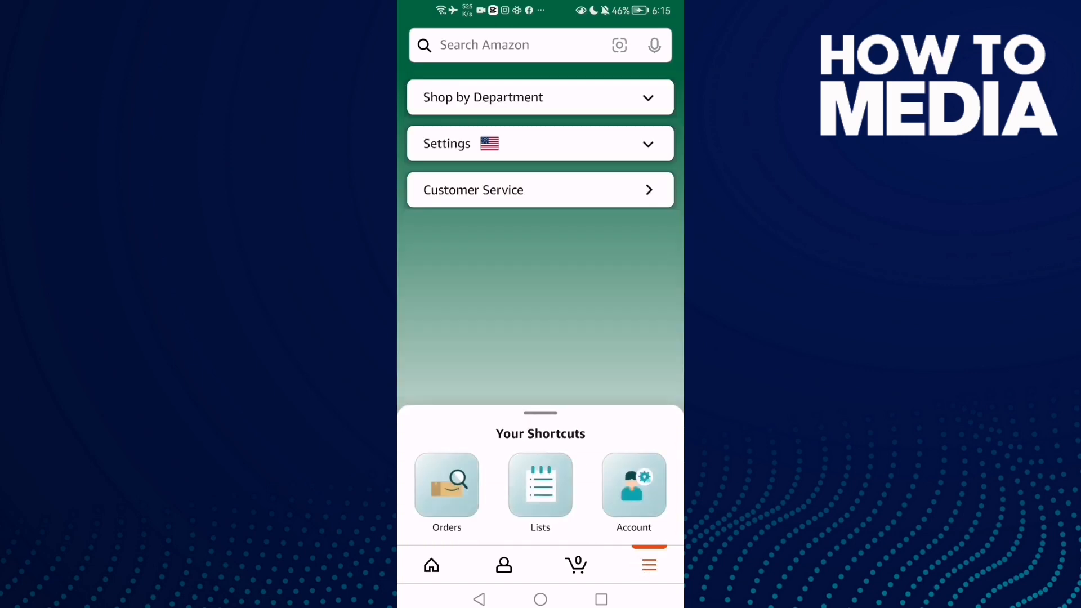
click(540, 143)
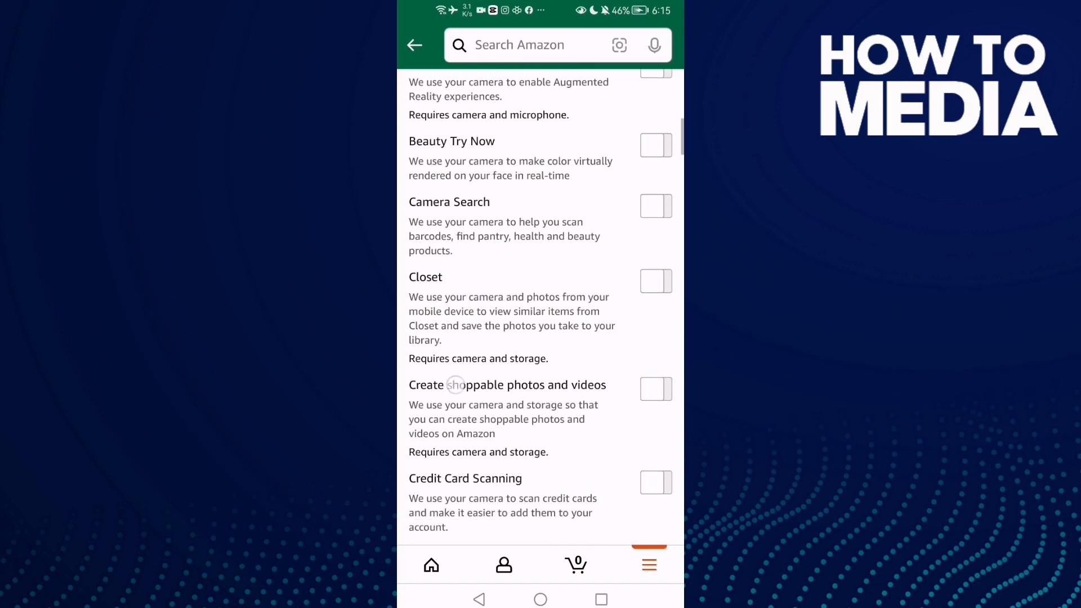
scroll(down, 3)
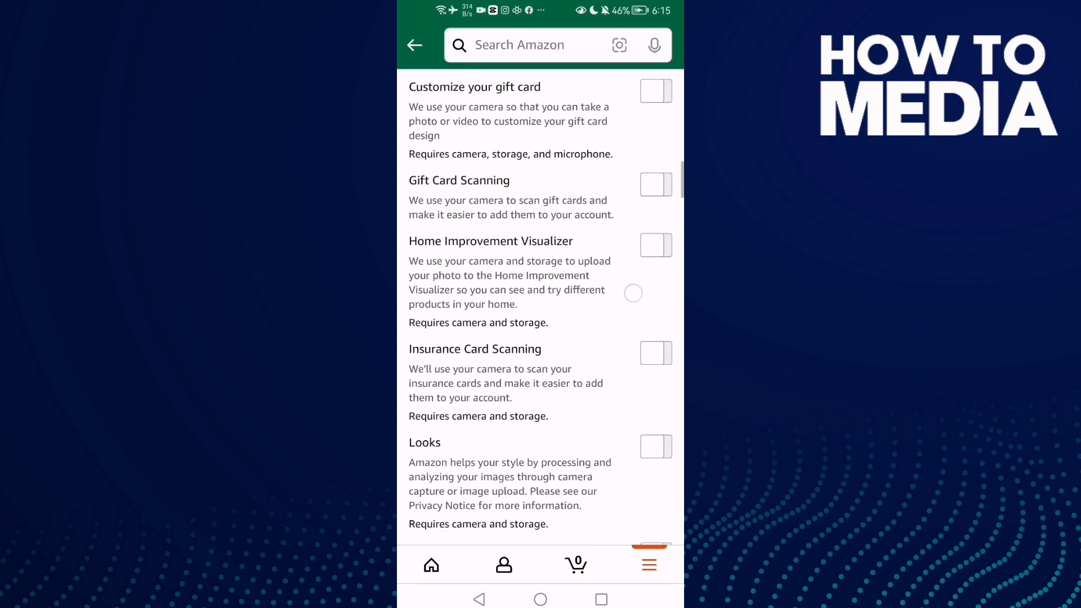